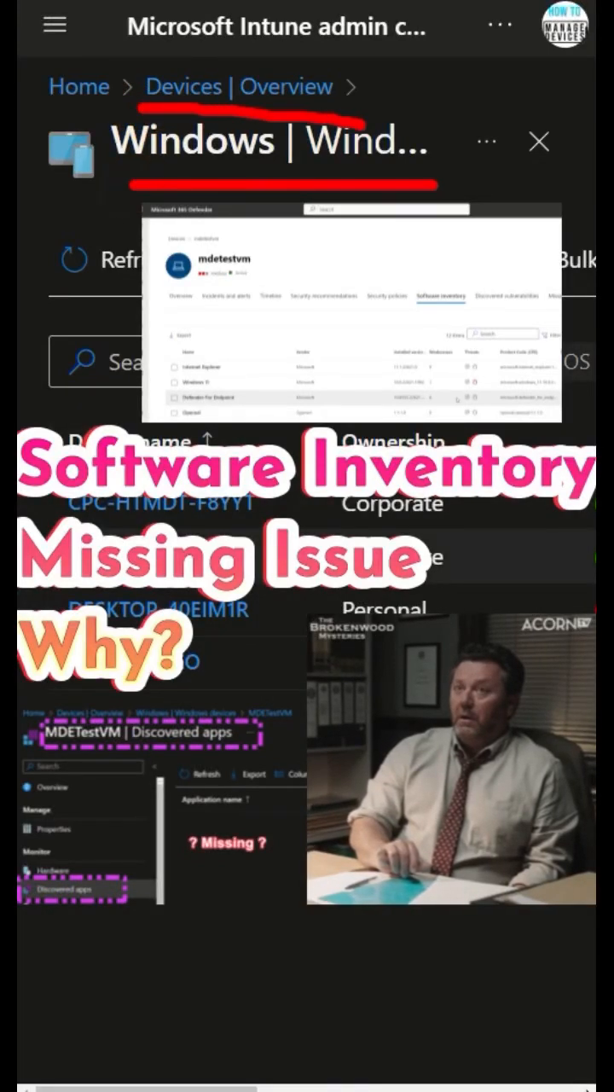
# - Display the Software inventory list on the mdetestvm device page in Microsoft 365 Defender
pyautogui.click(158, 502)
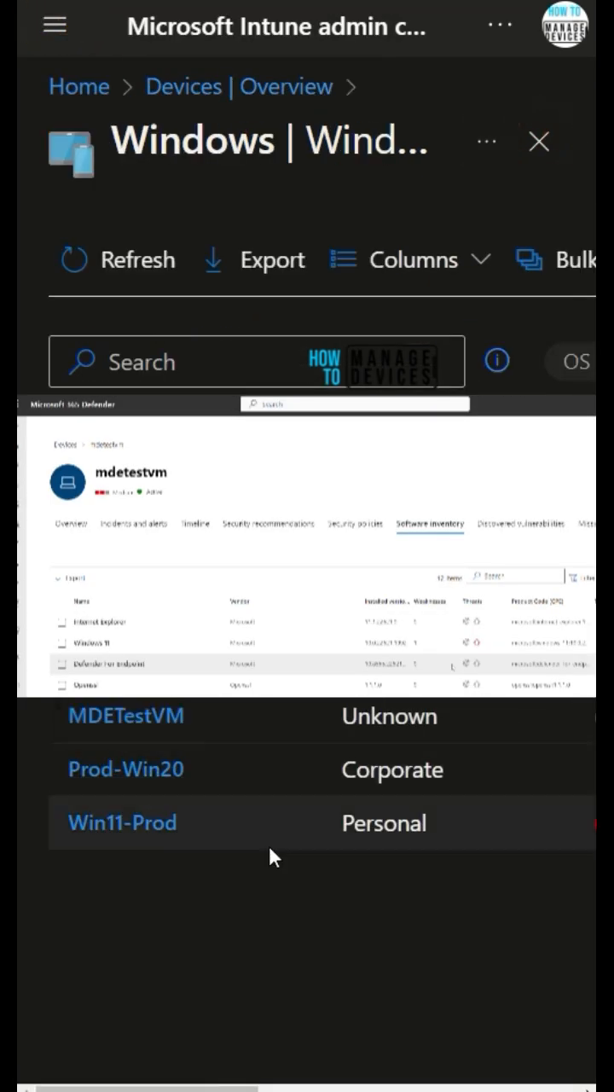
pyautogui.click(54, 26)
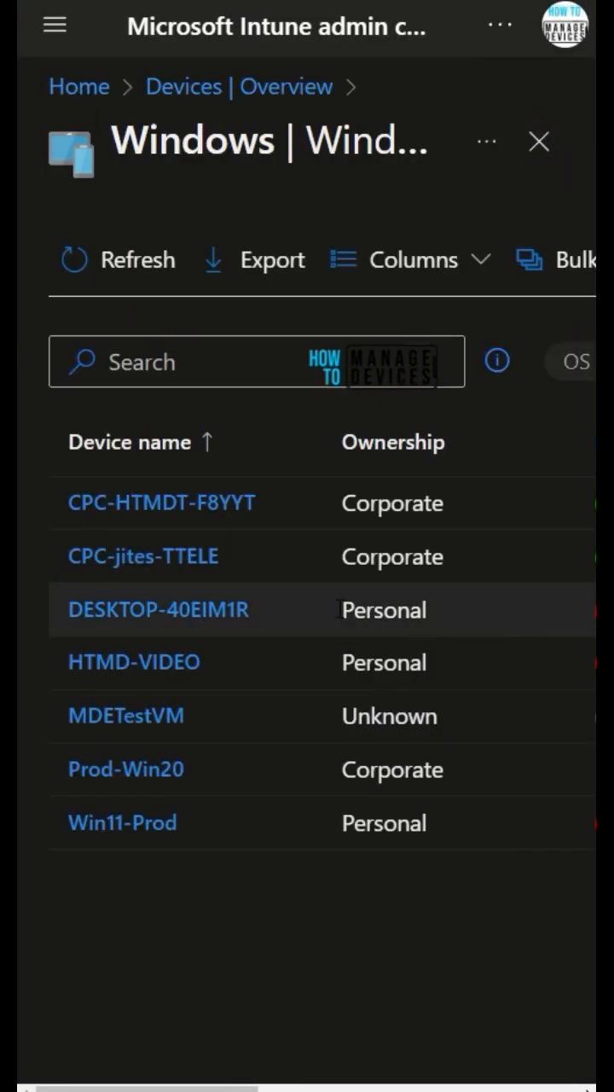
pyautogui.click(53, 28)
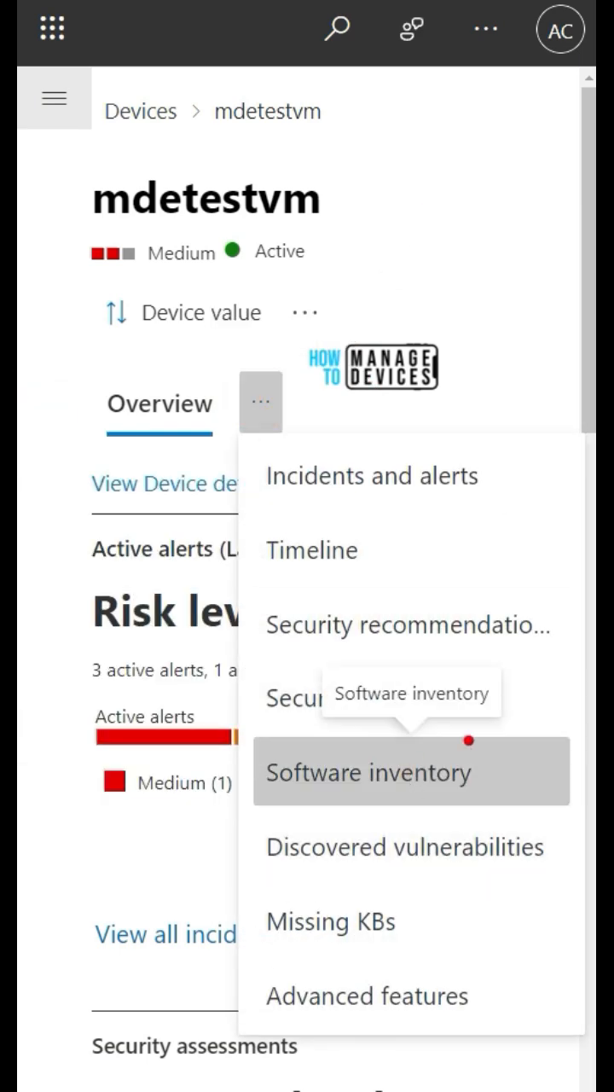
pyautogui.click(369, 772)
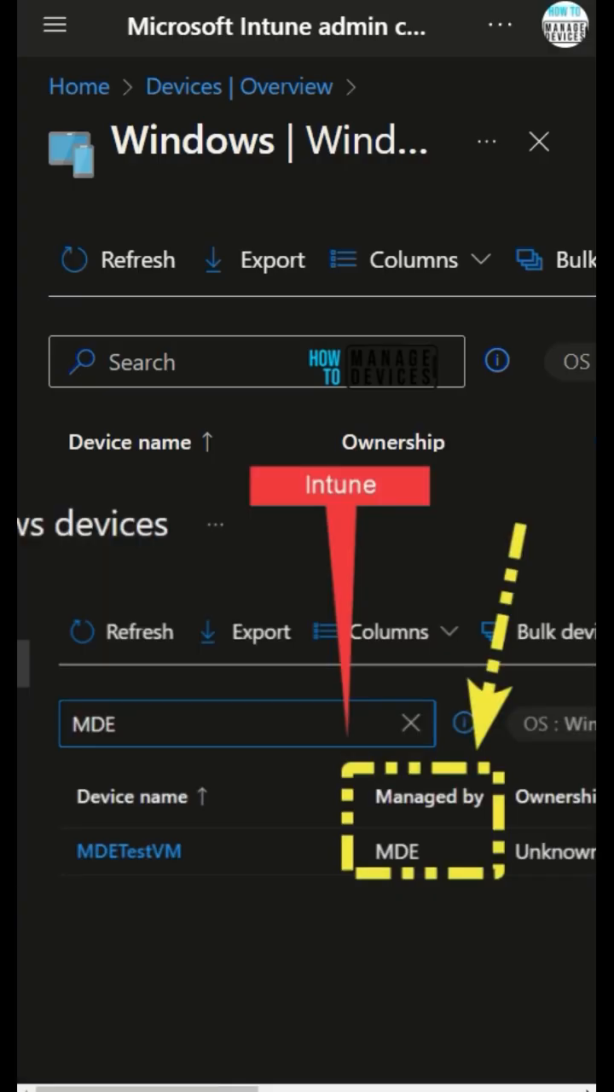
pyautogui.click(53, 26)
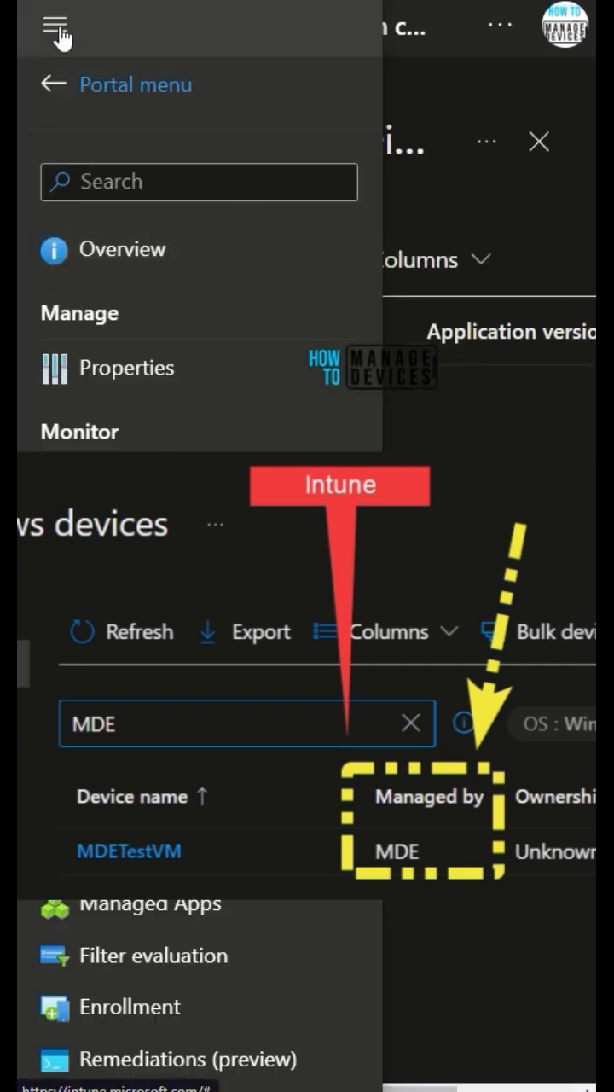